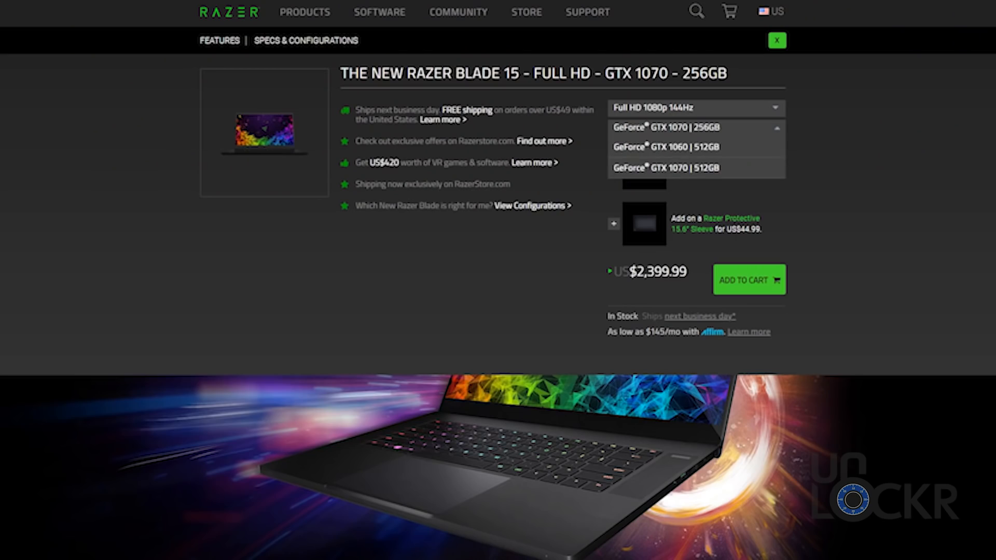
Navigate from the Razer store page to microsoft.com/software-download/windows10.
{"action": "left_click", "coordinate": [683, 167]}
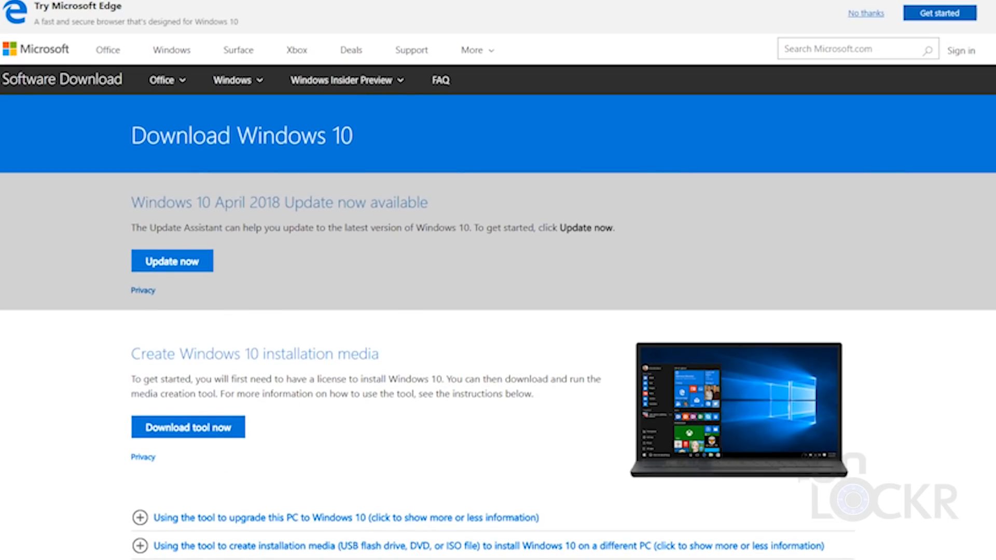
Download MediaCreationTool1803.exe via 'Download tool now' and save the installer file.
{"action": "left_click", "coordinate": [187, 427]}
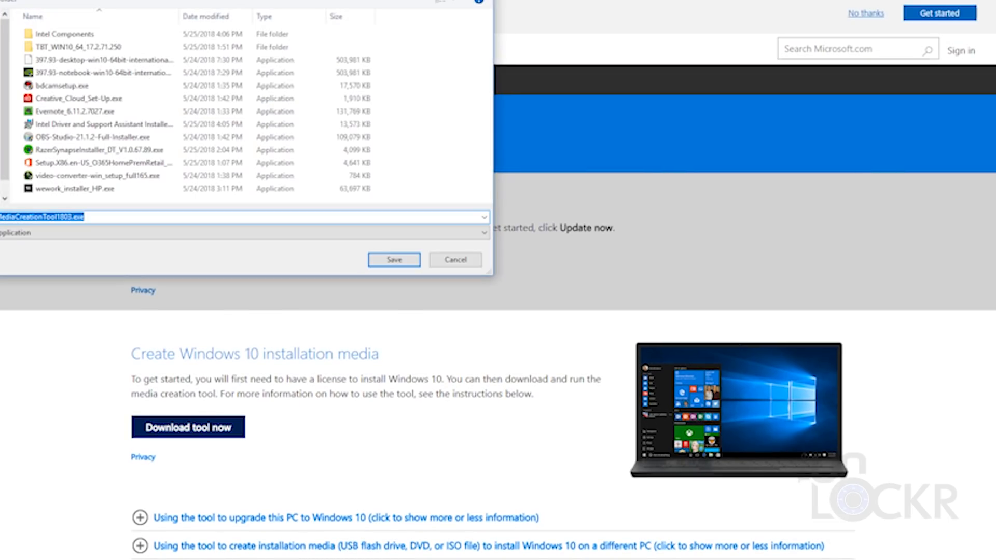
{"action": "left_click", "coordinate": [394, 260]}
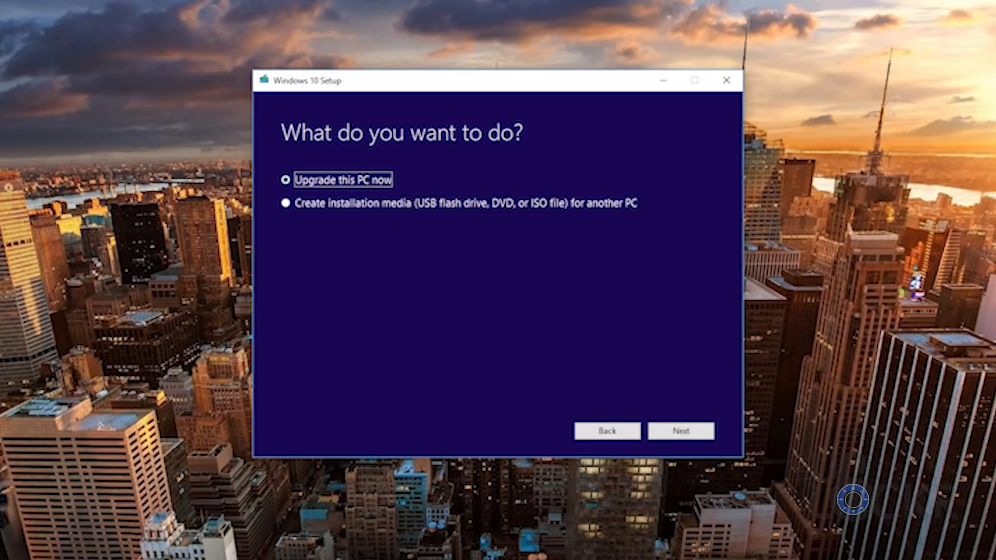
Create installation media for another PC with recommended options on the USB flash drive D: and start writing.
{"action": "left_click", "coordinate": [284, 203]}
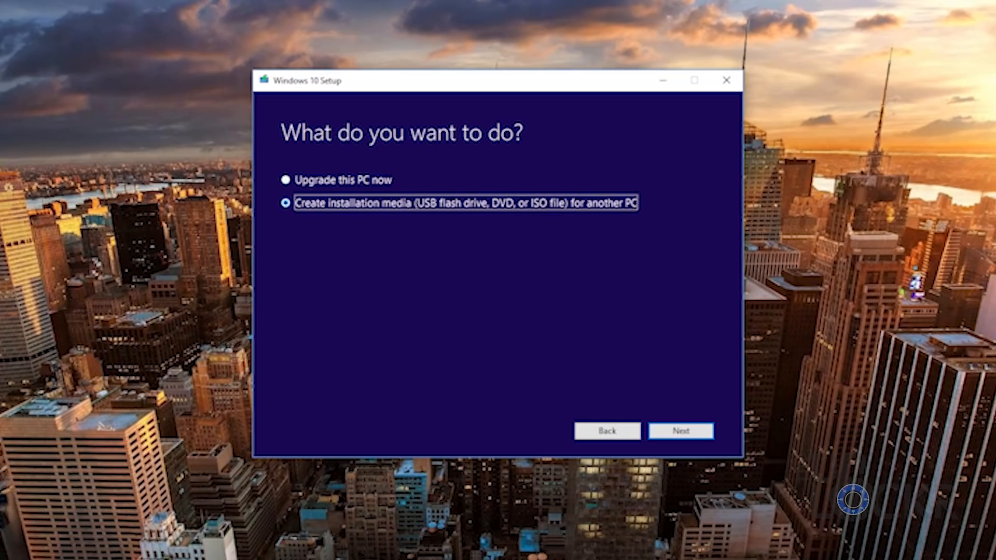
{"action": "left_click", "coordinate": [680, 431]}
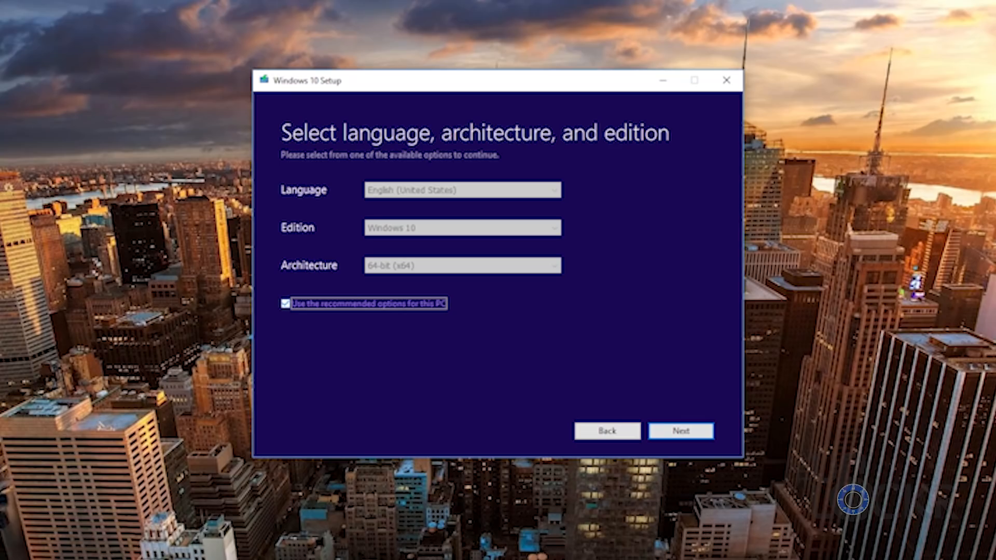
{"action": "left_click", "coordinate": [680, 431]}
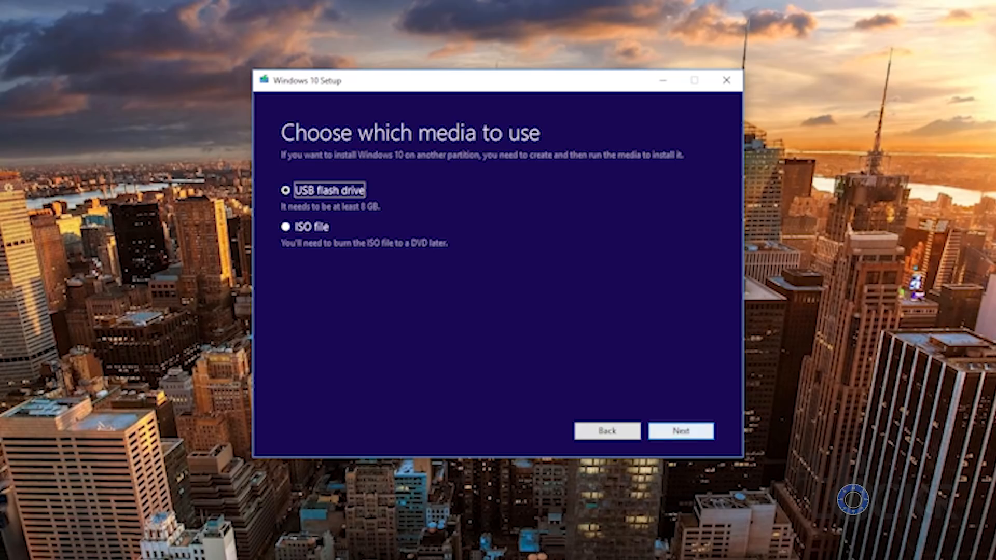
{"action": "left_click", "coordinate": [679, 431]}
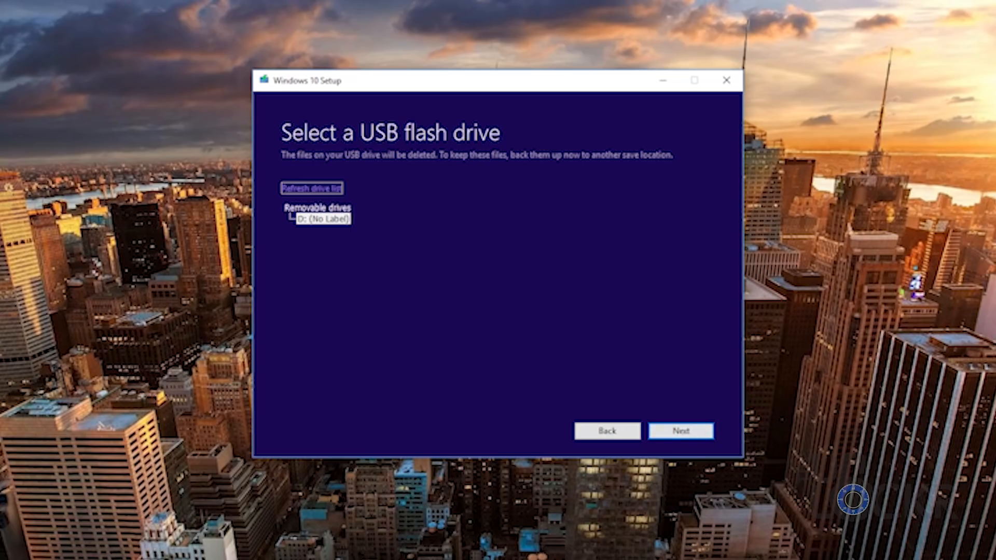
{"action": "left_click", "coordinate": [321, 218]}
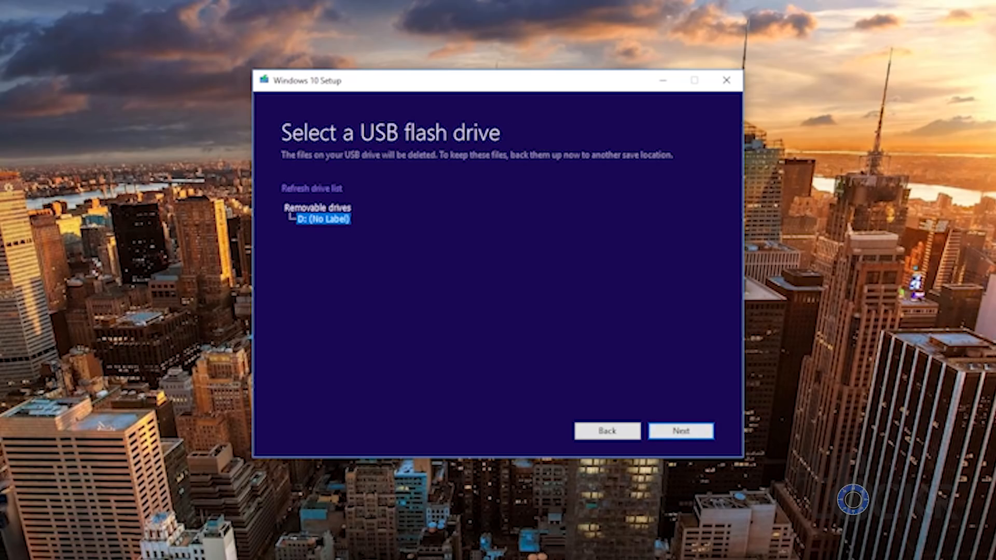
{"action": "left_click", "coordinate": [681, 429]}
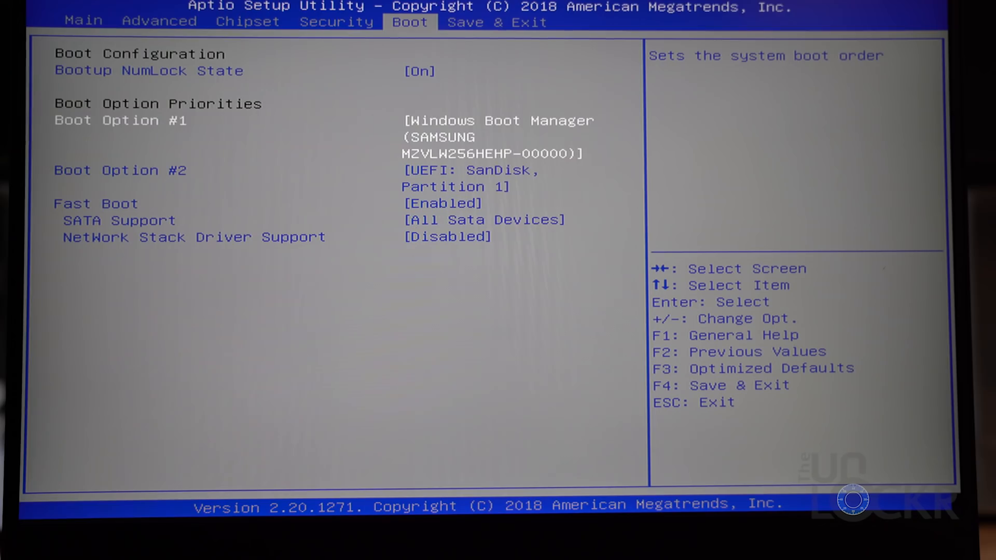
{"action": "key", "text": "Down"}
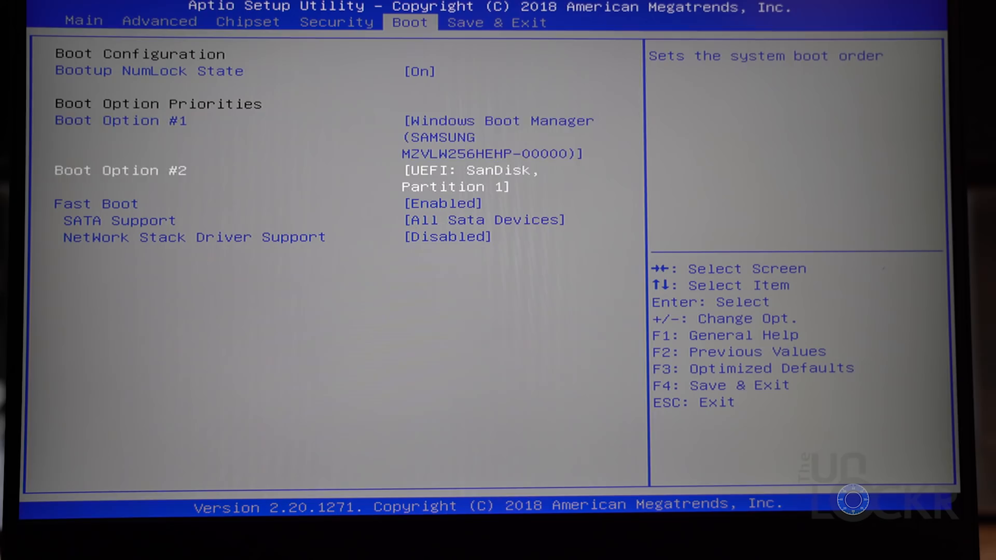
{"action": "key", "text": "enter"}
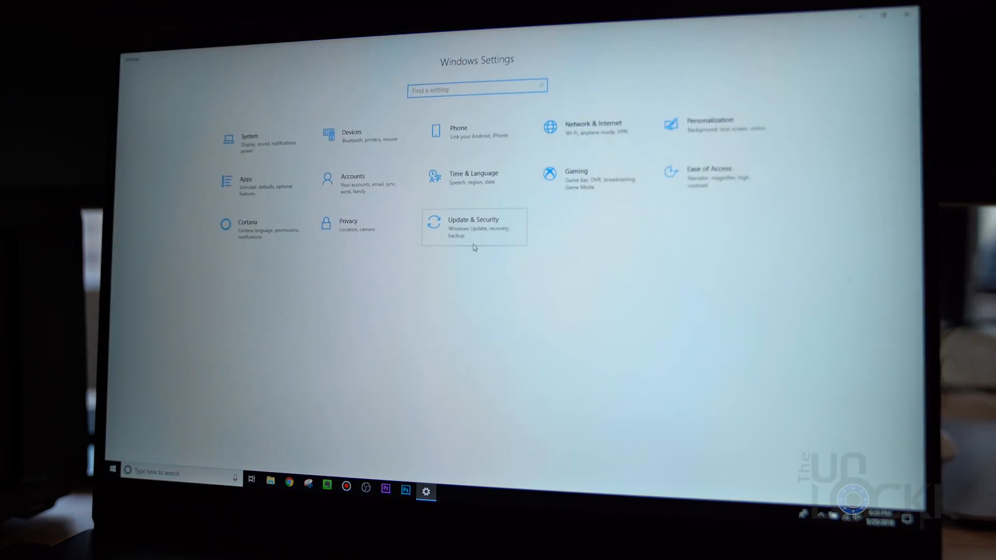
Restart via Recovery's advanced startup, then Troubleshoot > UEFI Firmware Settings into the firmware setup.
{"action": "left_click", "coordinate": [473, 228]}
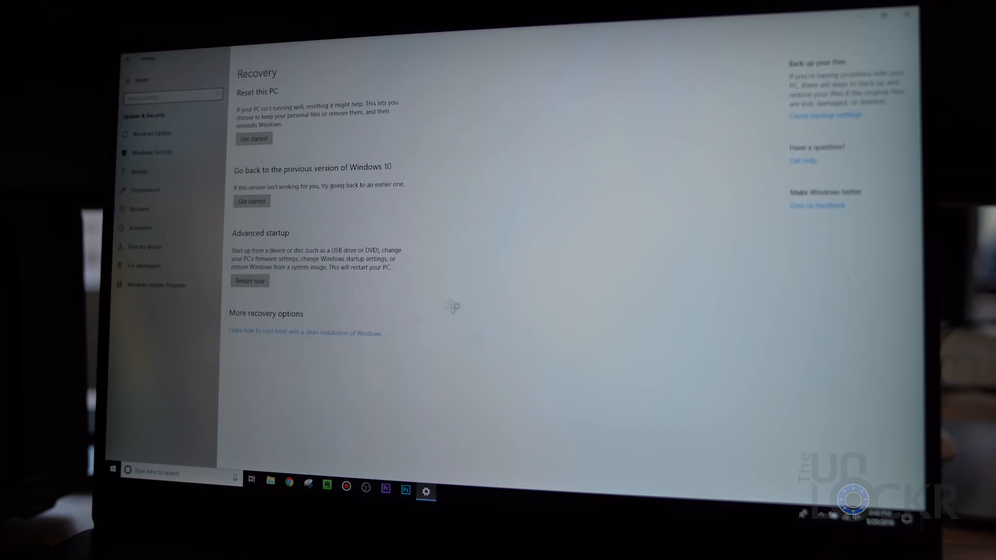
{"action": "left_click", "coordinate": [249, 281]}
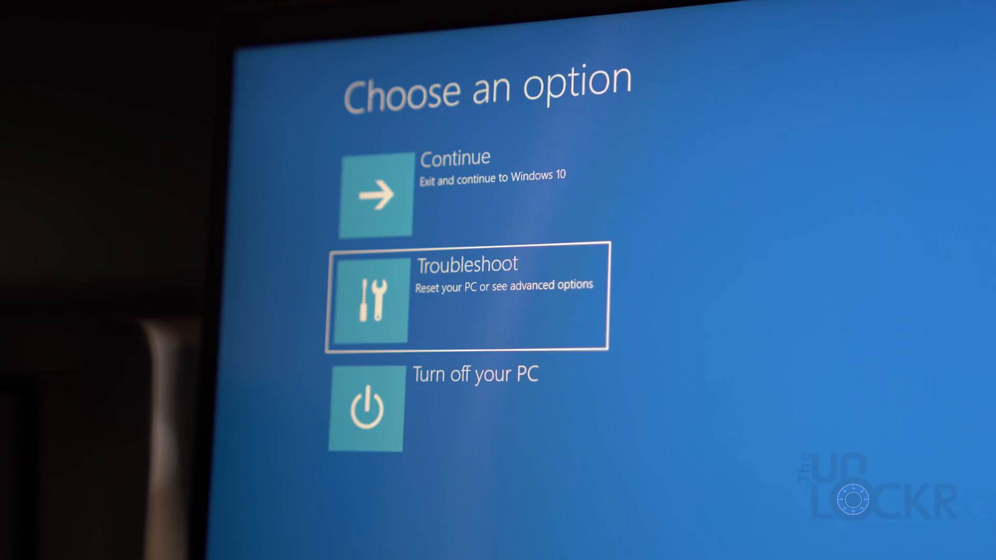
{"action": "left_click", "coordinate": [467, 299]}
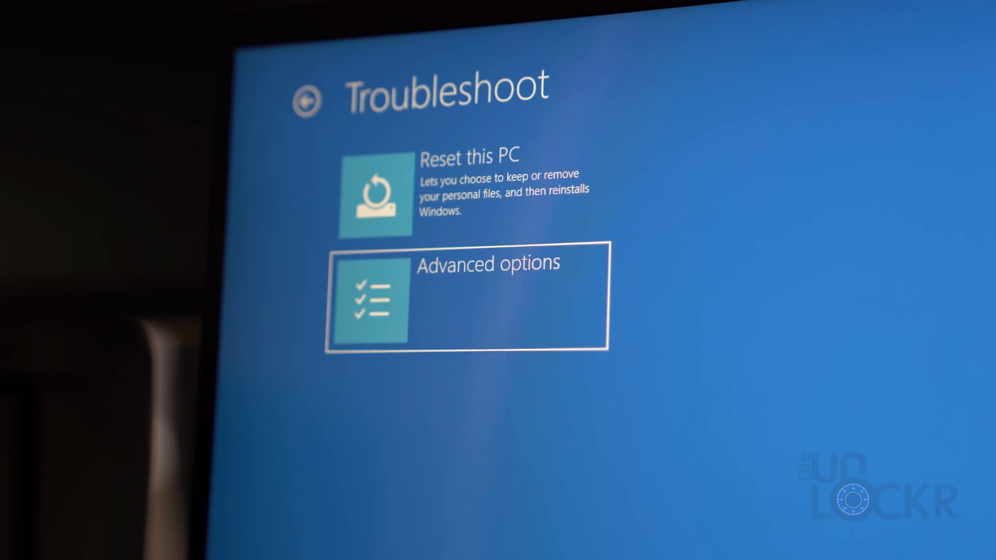
{"action": "left_click", "coordinate": [467, 301]}
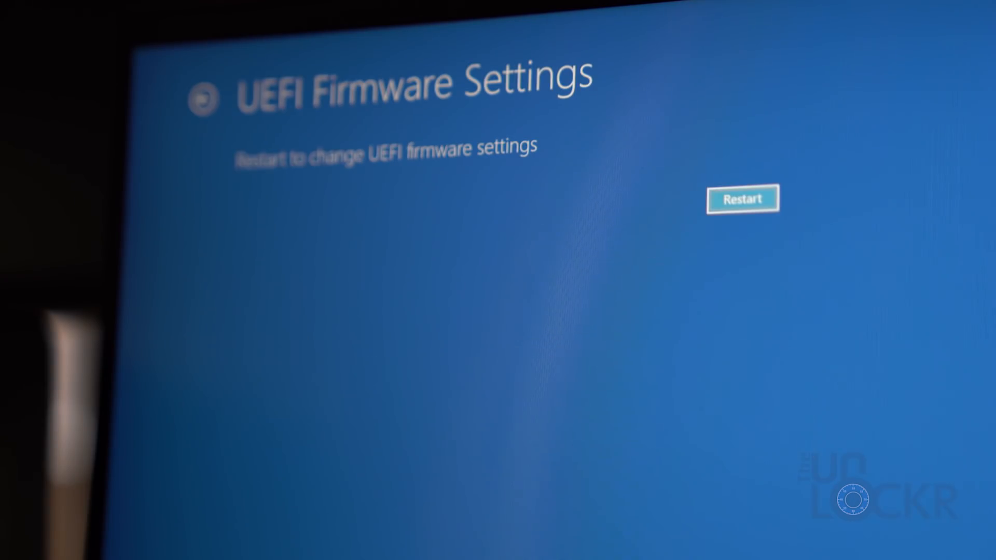
{"action": "left_click", "coordinate": [741, 199]}
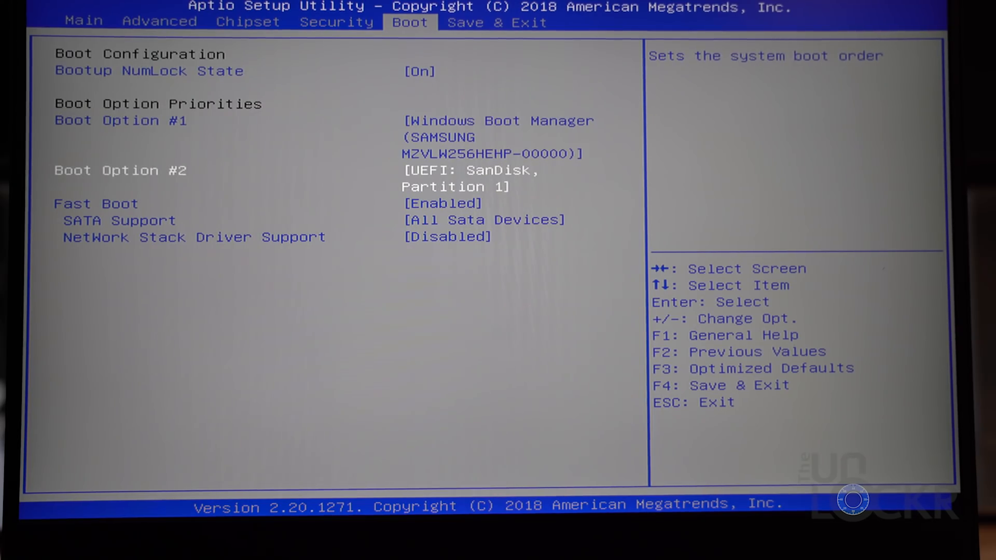
Save changes and reset from Save & Exit, then follow the Razer Blade 15 WiFi drivers link to Intel's page.
{"action": "key", "text": "Return"}
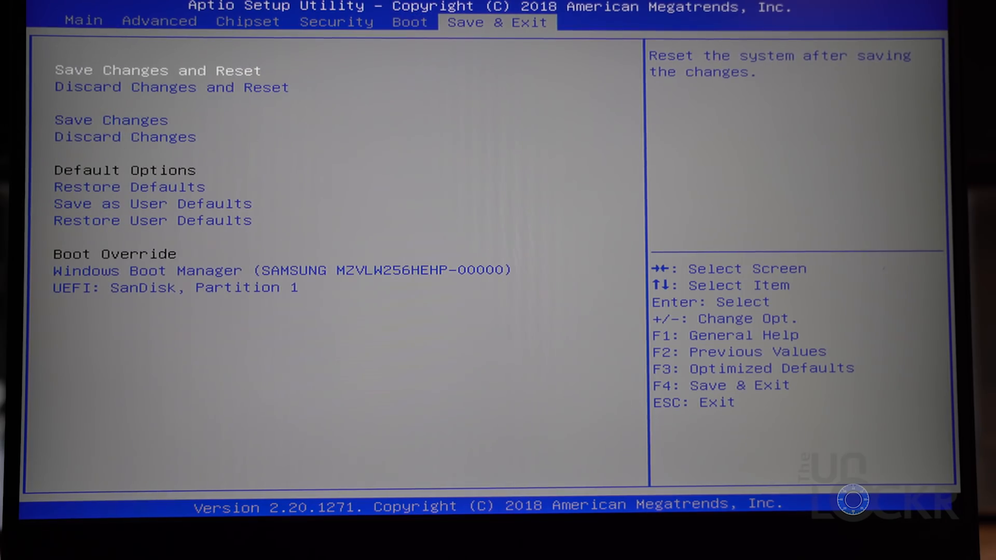
{"action": "left_click", "coordinate": [153, 69]}
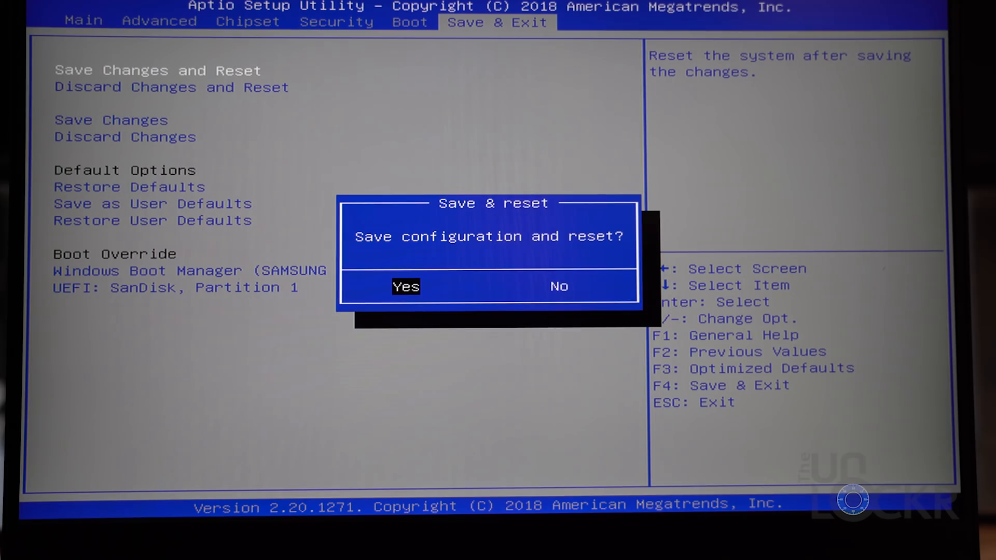
{"action": "left_click", "coordinate": [405, 286]}
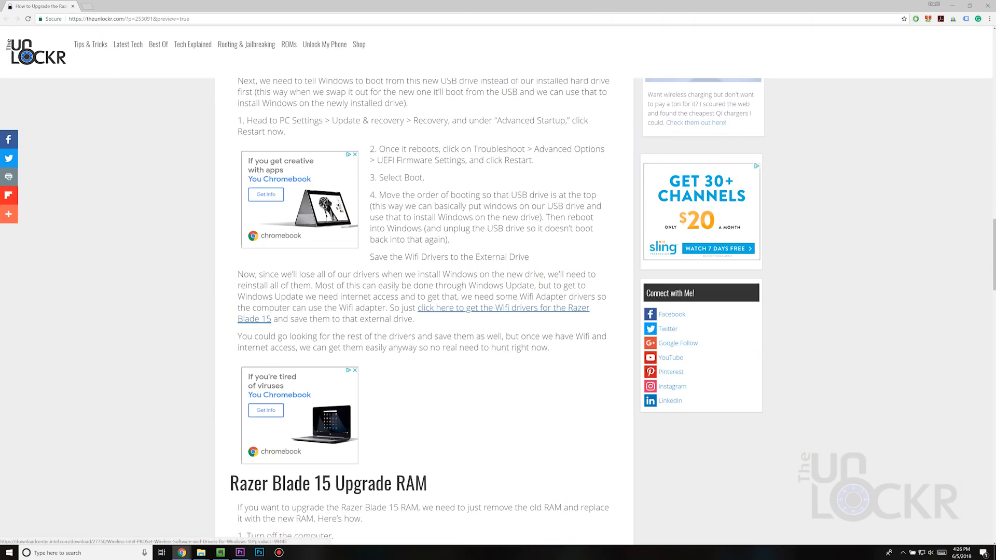
{"action": "left_click", "coordinate": [502, 307]}
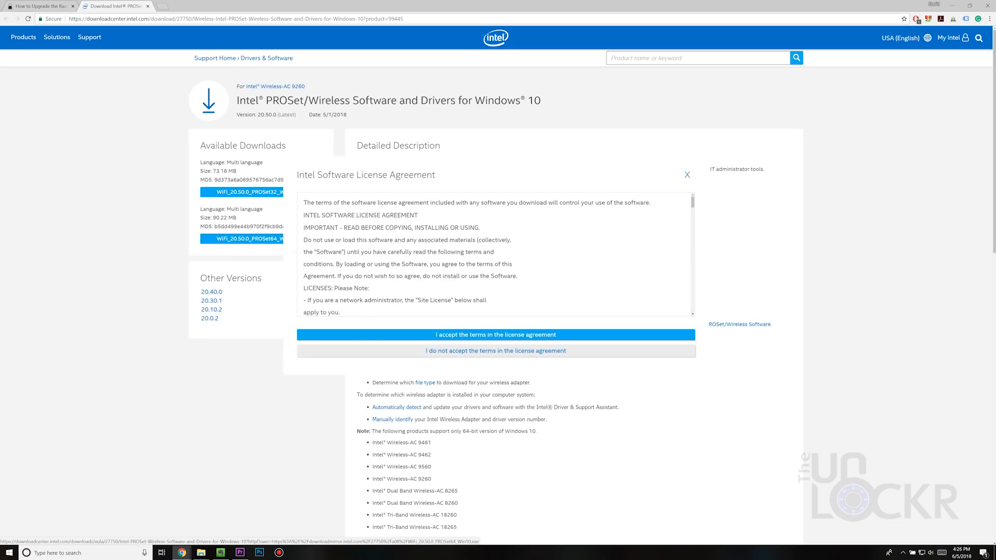